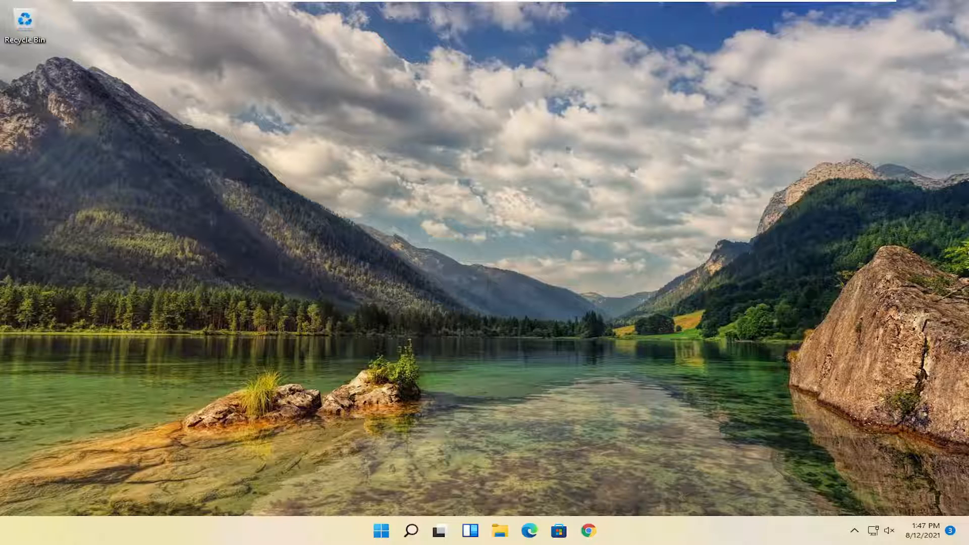
{"action": "mouse_move", "coordinate": [660, 434]}
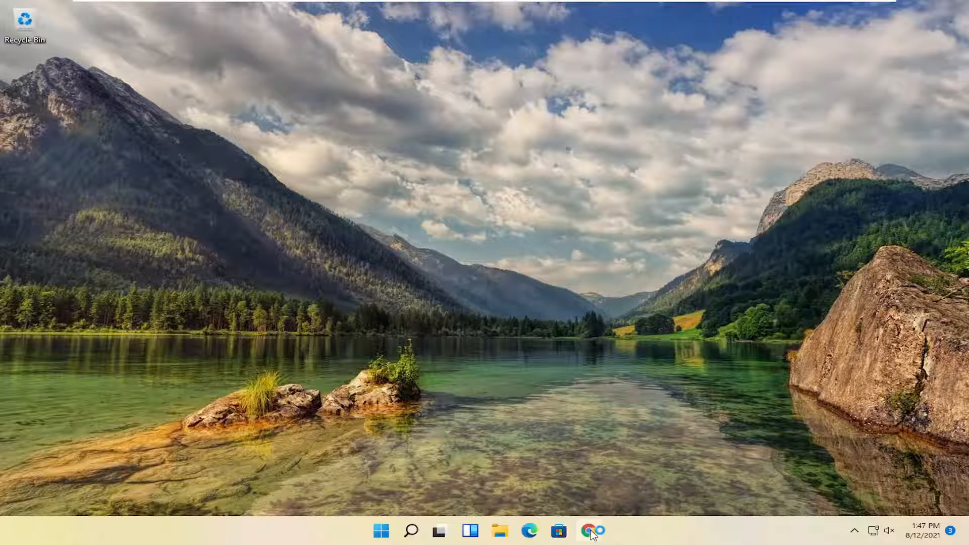
- Launch Chrome from the taskbar and bring up its three-dot main menu
{"action": "left_click", "coordinate": [591, 531]}
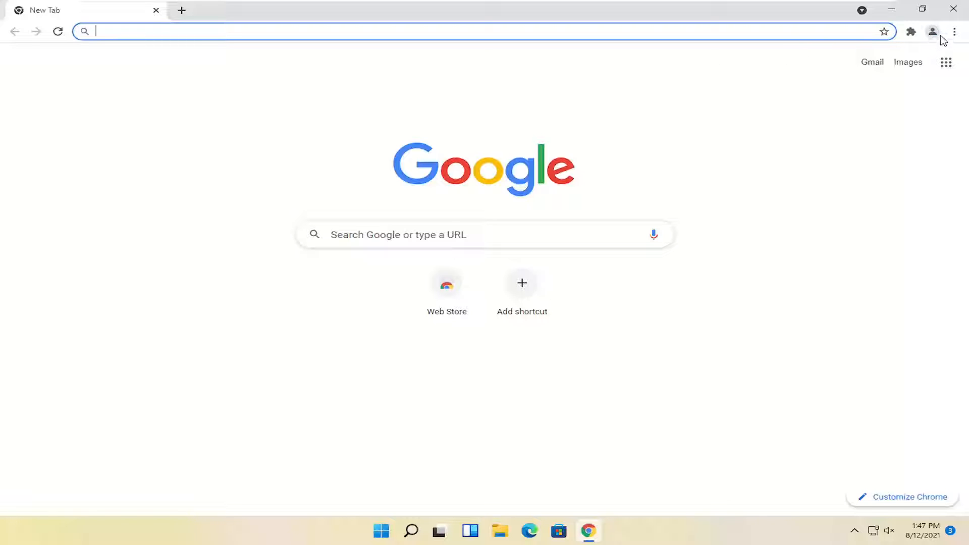
{"action": "mouse_move", "coordinate": [954, 31]}
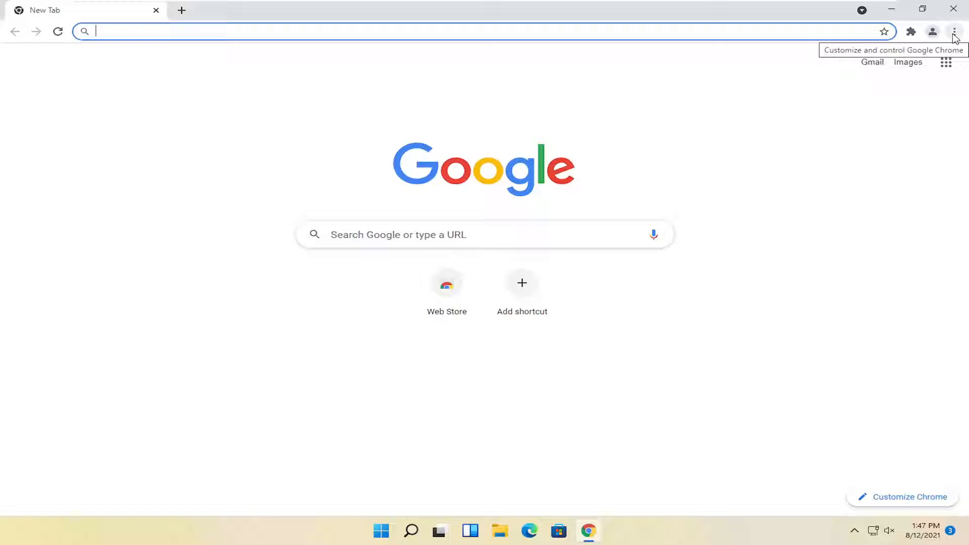
{"action": "left_click", "coordinate": [954, 32]}
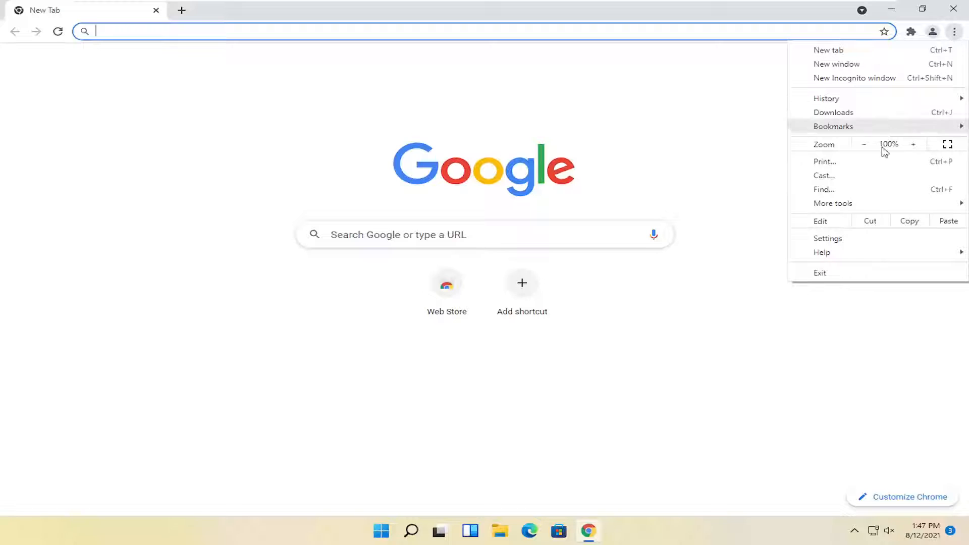
- Go to Settings and search for 'hardwara' to surface the hardware acceleration option
{"action": "left_click", "coordinate": [828, 238]}
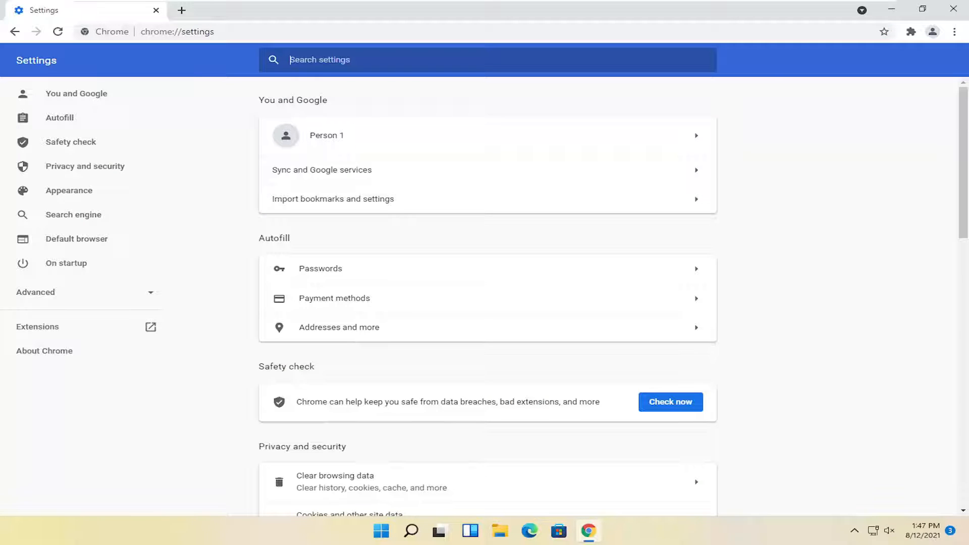
{"action": "type", "text": "hardware accele"}
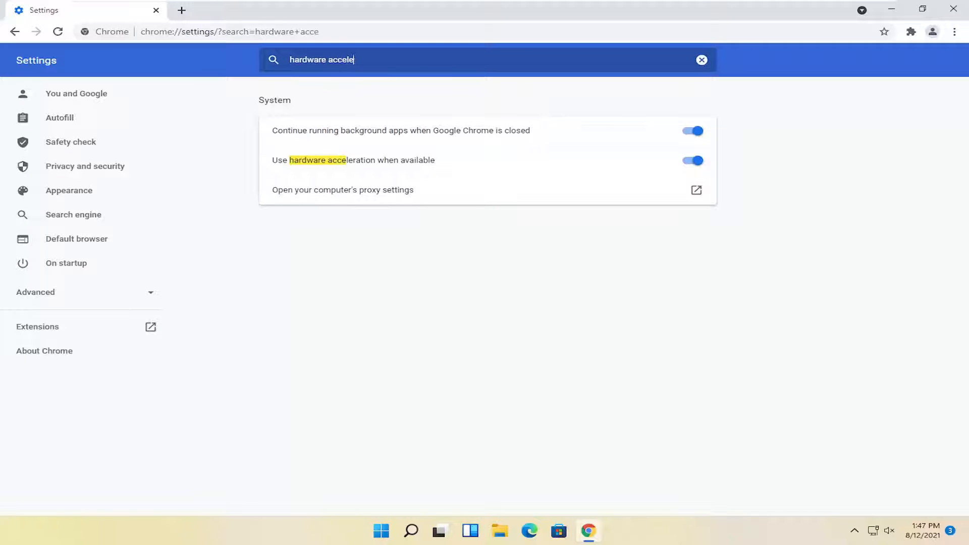
{"action": "type", "text": "ra"}
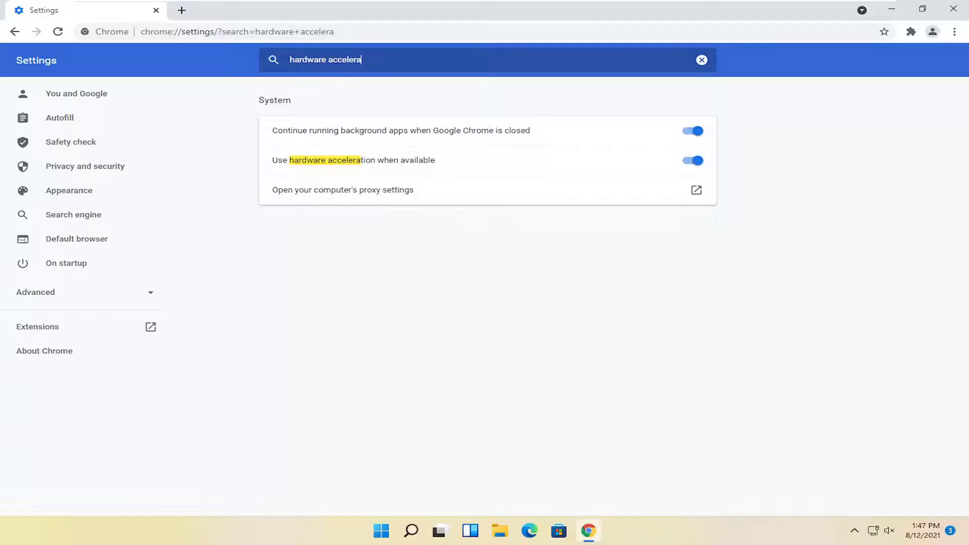
- Switch off 'Use hardware acceleration when available', then close and relaunch Chrome from the taskbar
{"action": "left_click", "coordinate": [692, 160]}
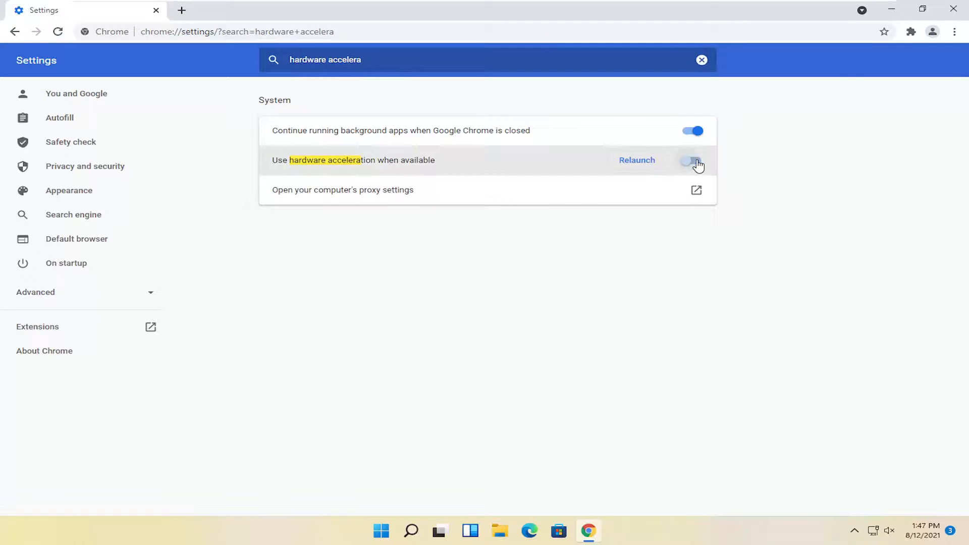
{"action": "left_click", "coordinate": [637, 160]}
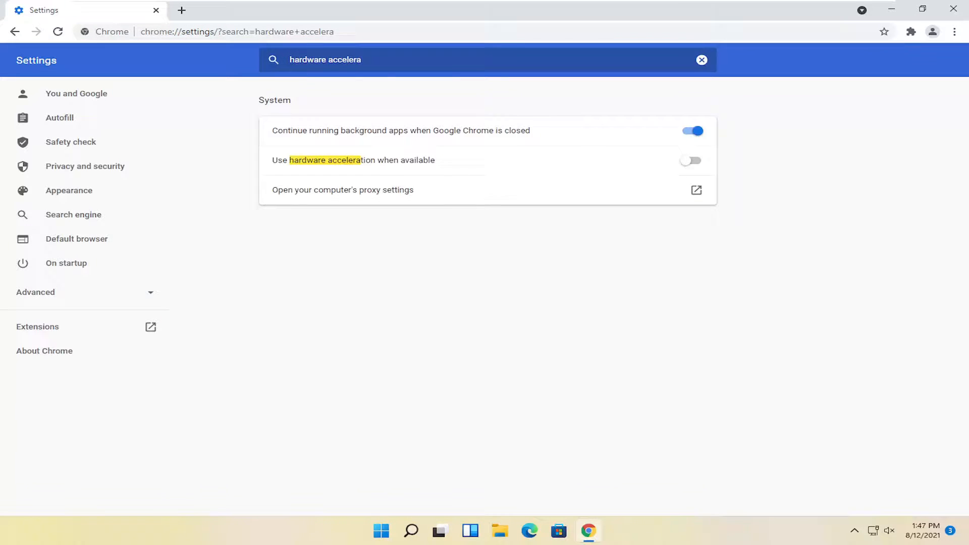
{"action": "mouse_move", "coordinate": [953, 12]}
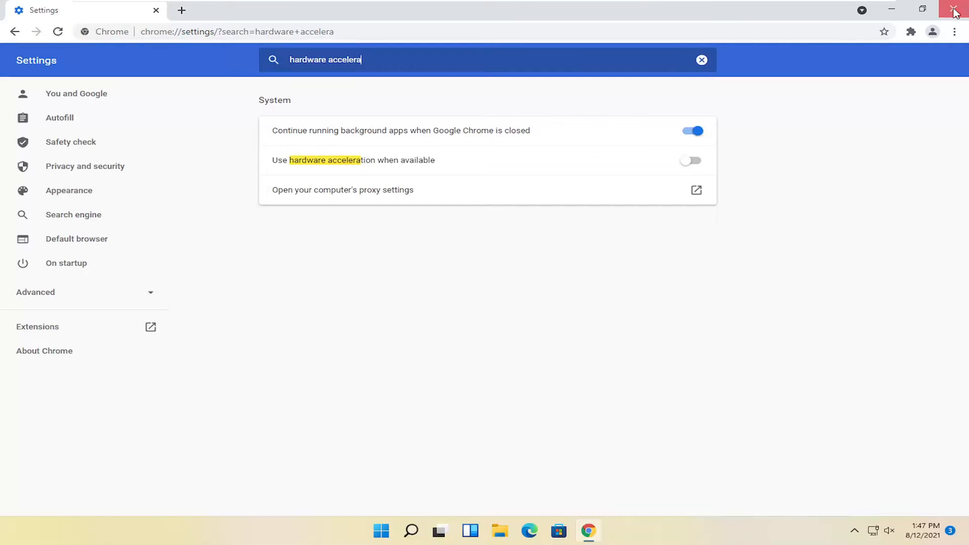
{"action": "left_click", "coordinate": [955, 11]}
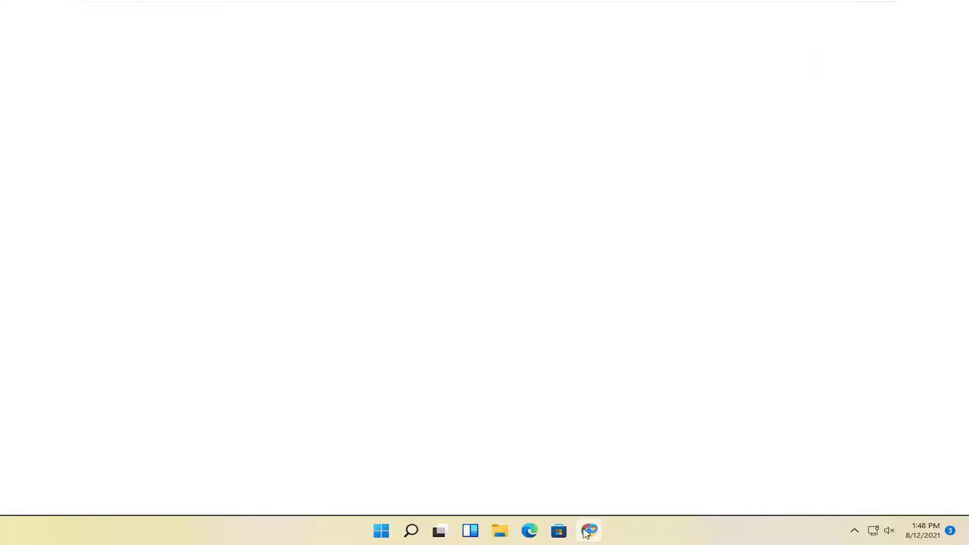
{"action": "left_click", "coordinate": [587, 530]}
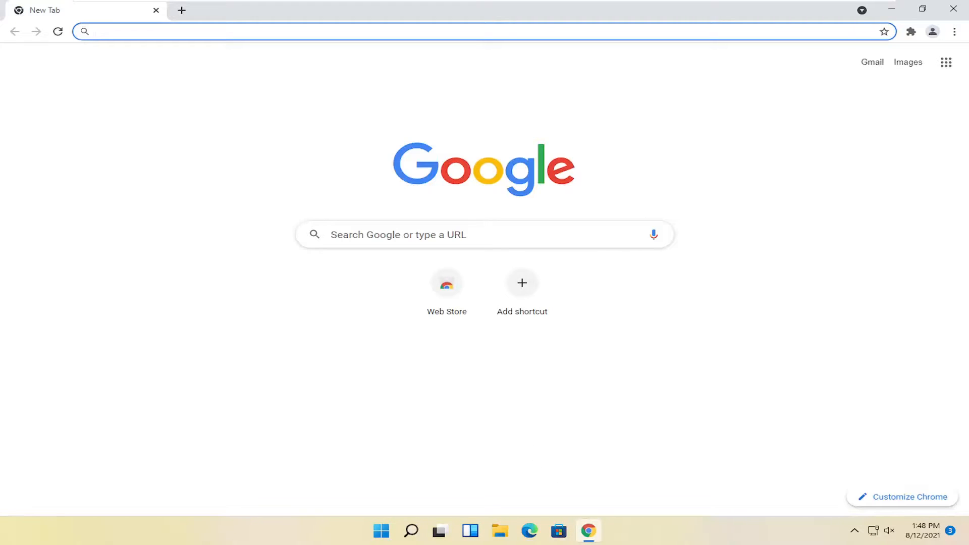